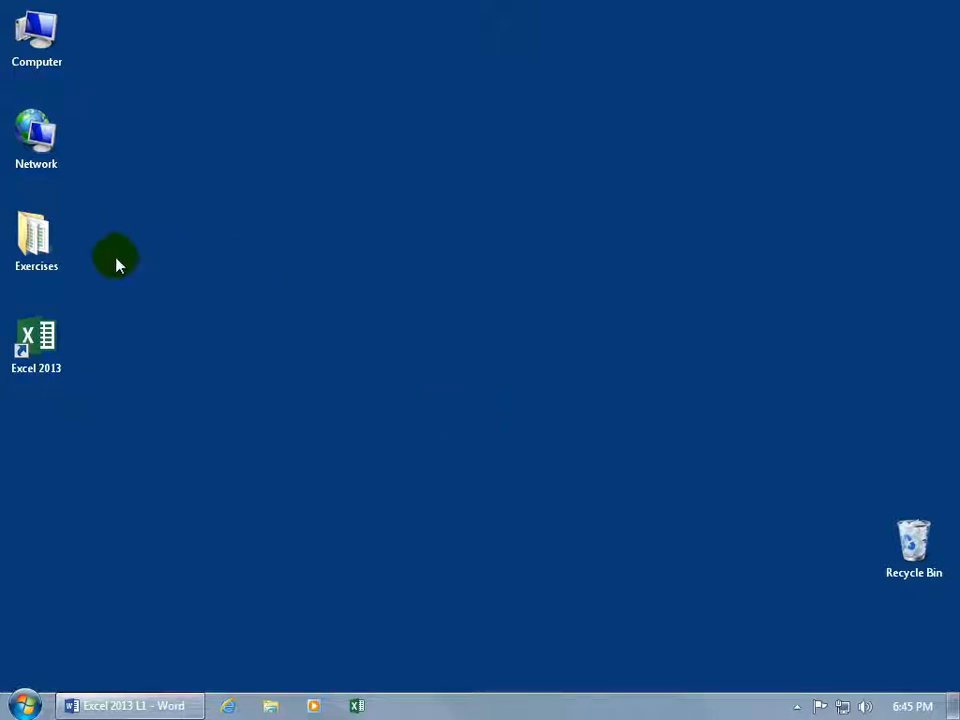
# Show the Exercises folder contents with the legacy Convert.xls workbook highlighted
pyautogui.doubleClick(36, 236)
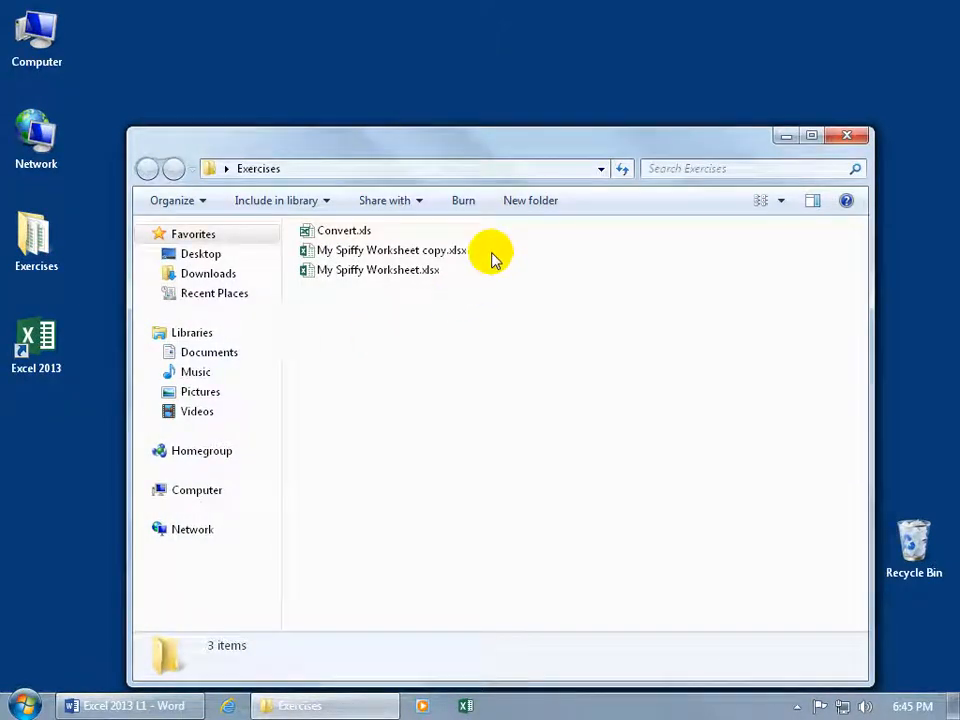
pyautogui.moveTo(476, 276)
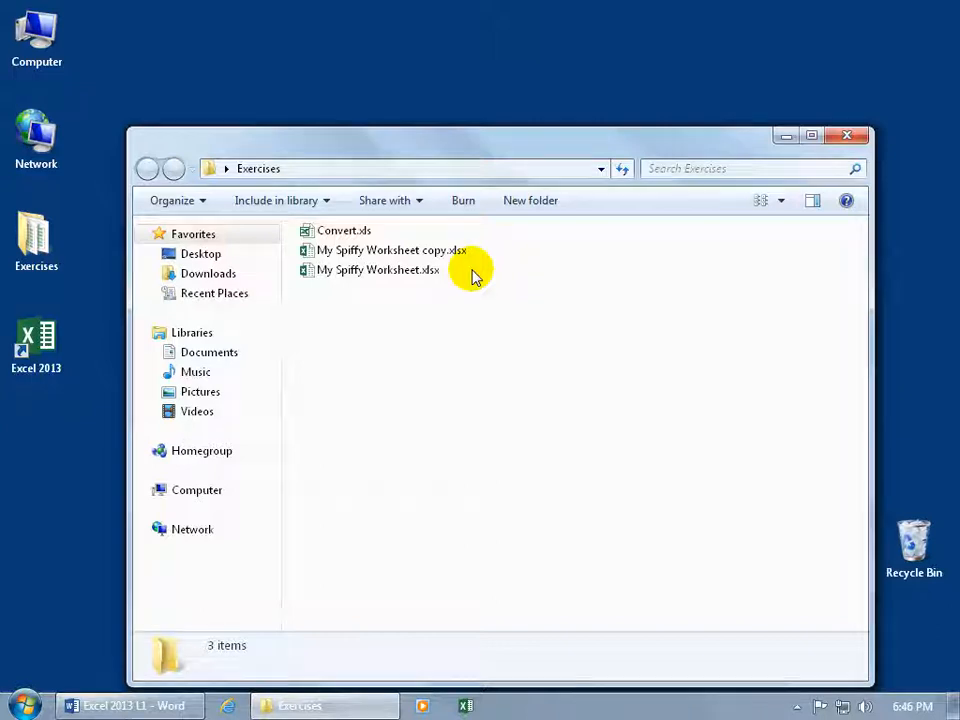
pyautogui.click(344, 230)
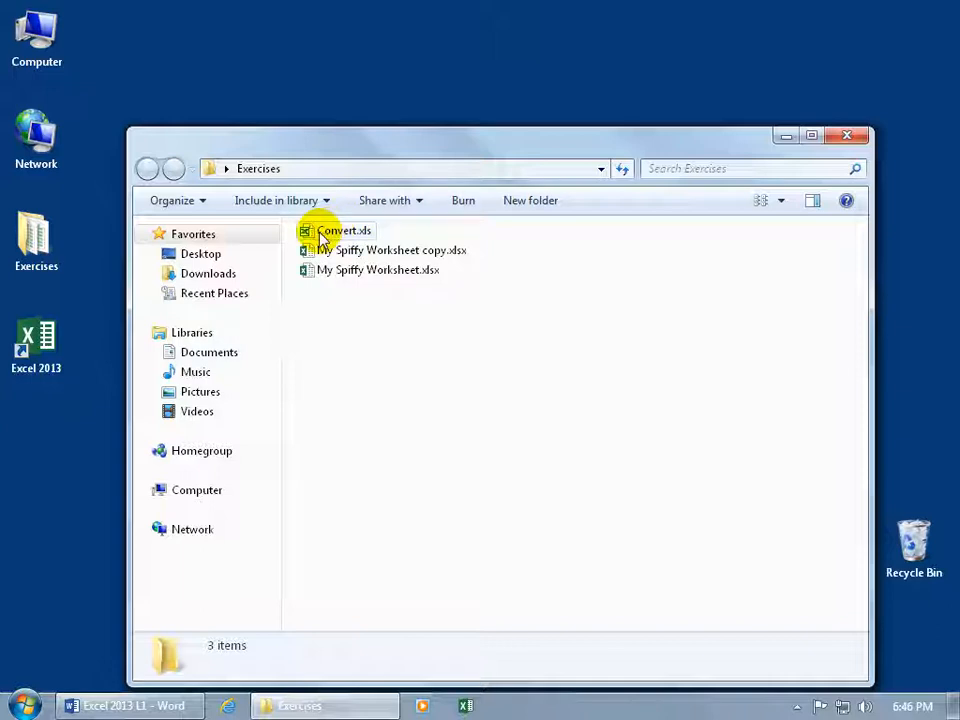
pyautogui.click(388, 250)
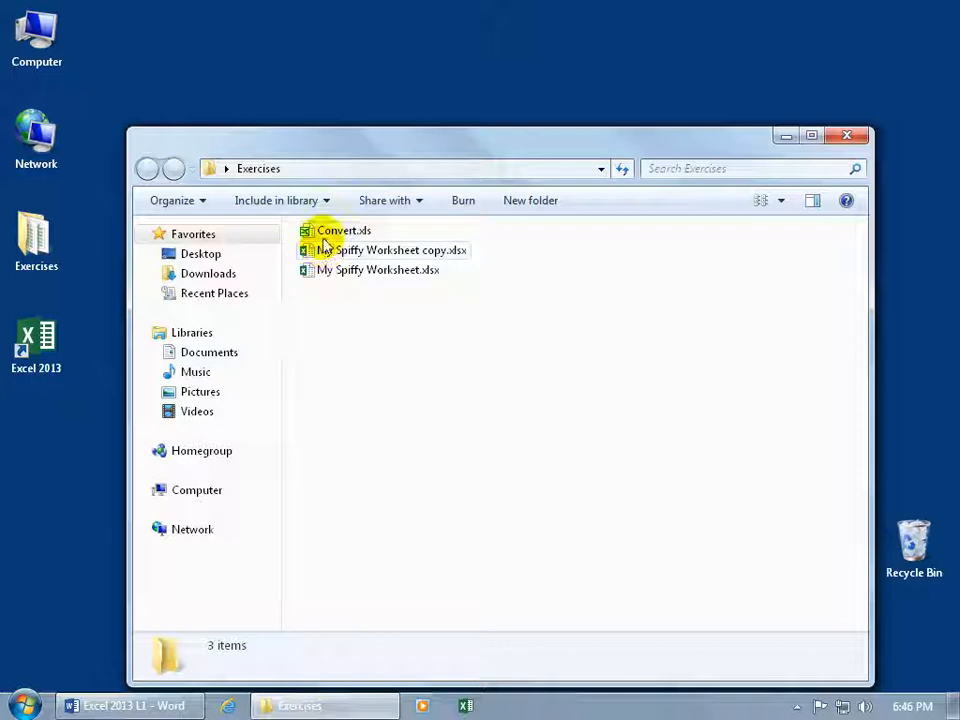
pyautogui.moveTo(340, 230)
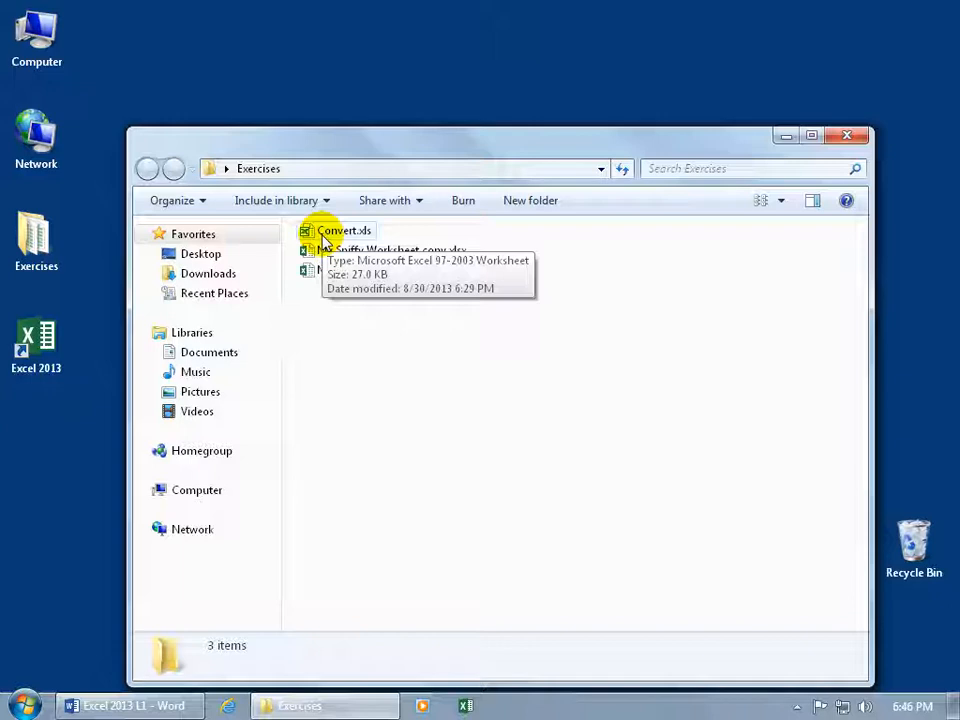
pyautogui.moveTo(368, 244)
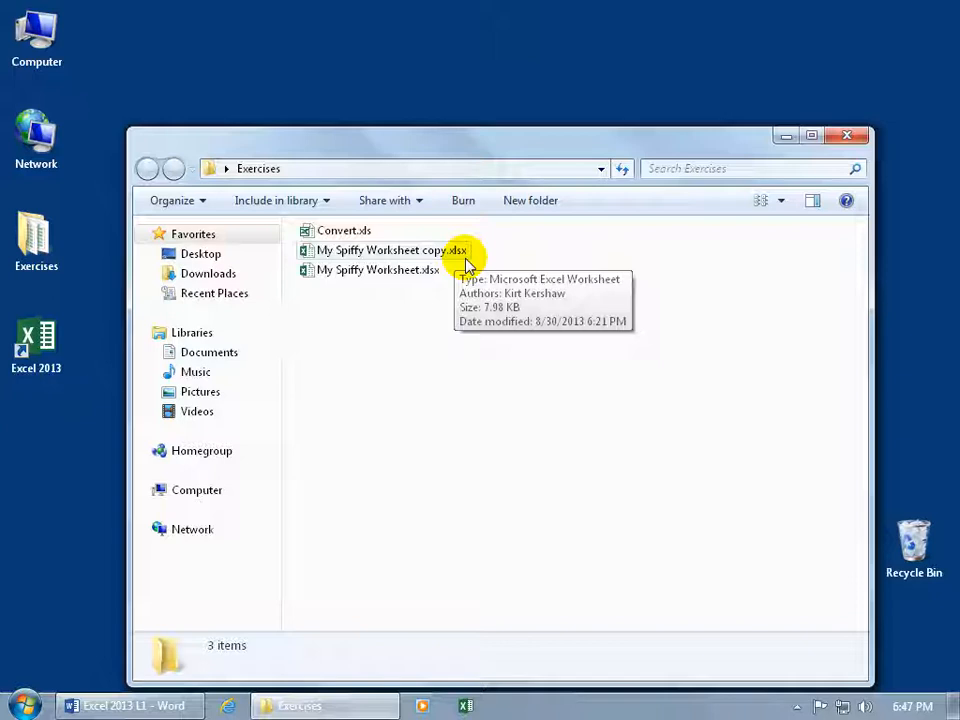
pyautogui.moveTo(452, 252)
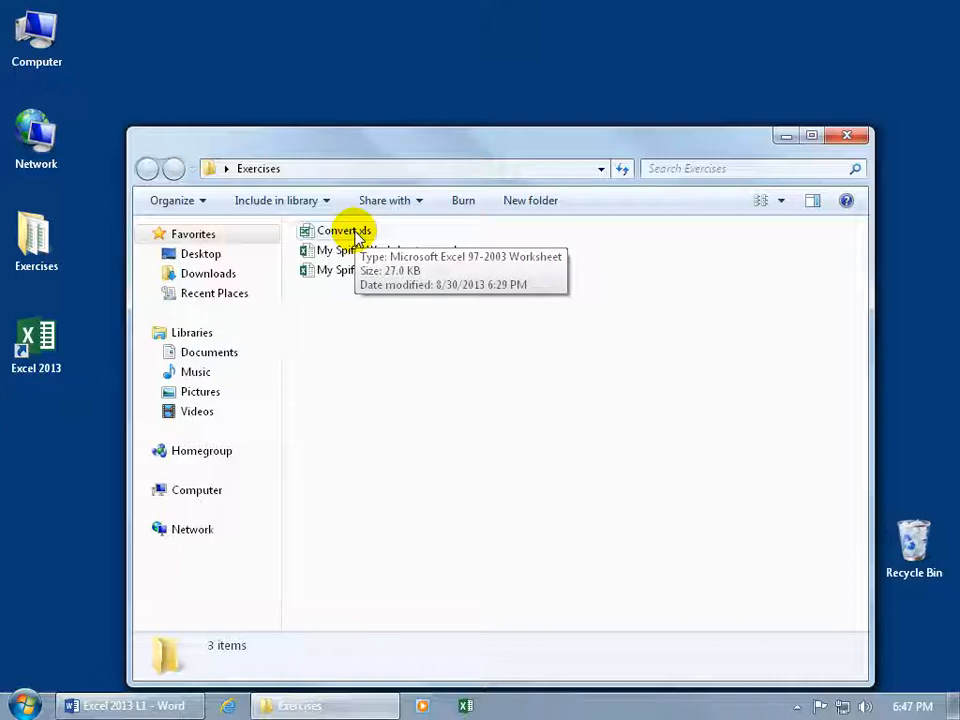
# Load Convert.xls in Compatibility Mode and review its California, Utah and New York sheets
pyautogui.doubleClick(344, 232)
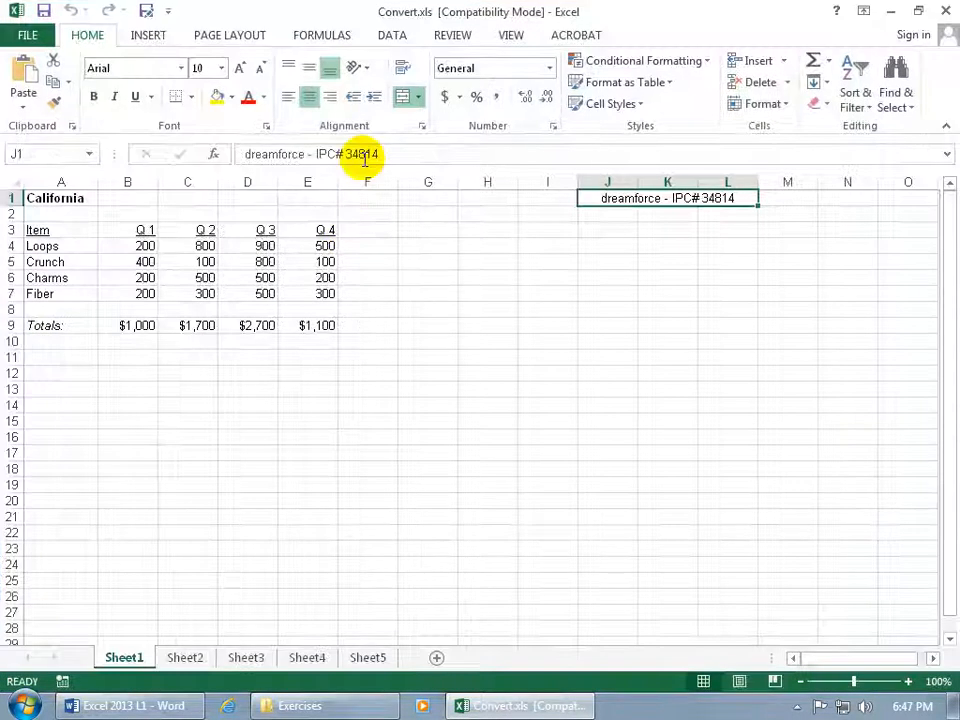
pyautogui.moveTo(486, 20)
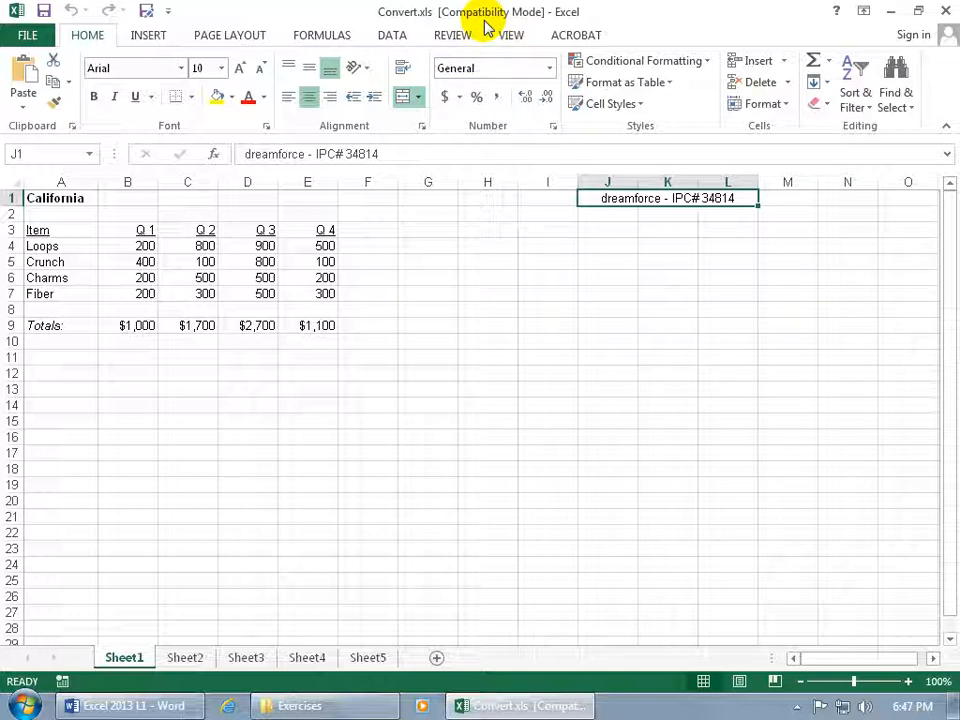
pyautogui.moveTo(530, 24)
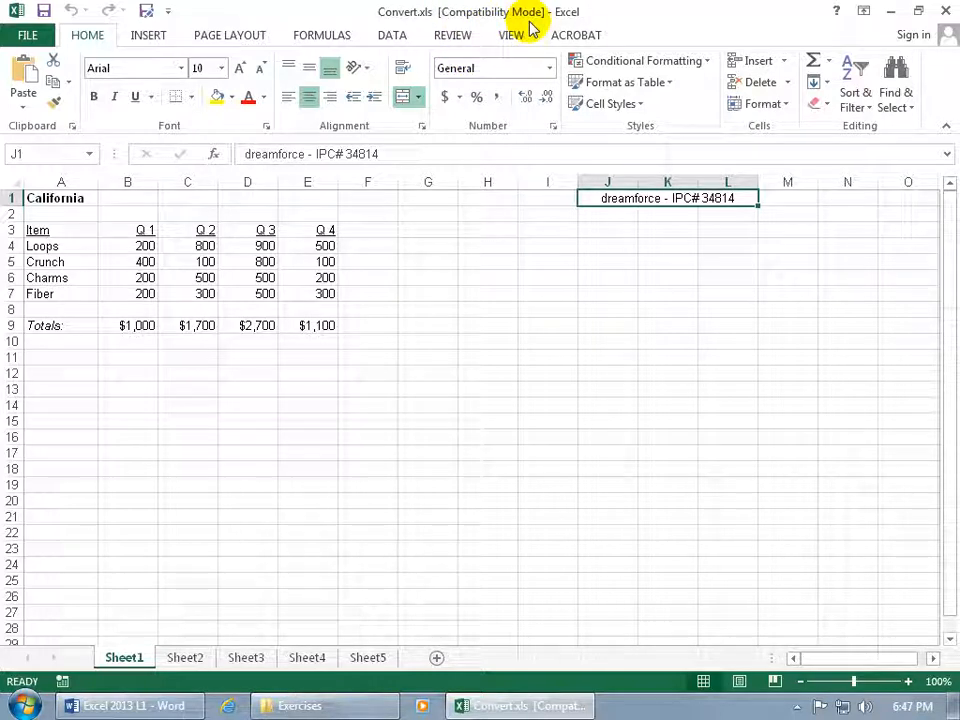
pyautogui.moveTo(420, 274)
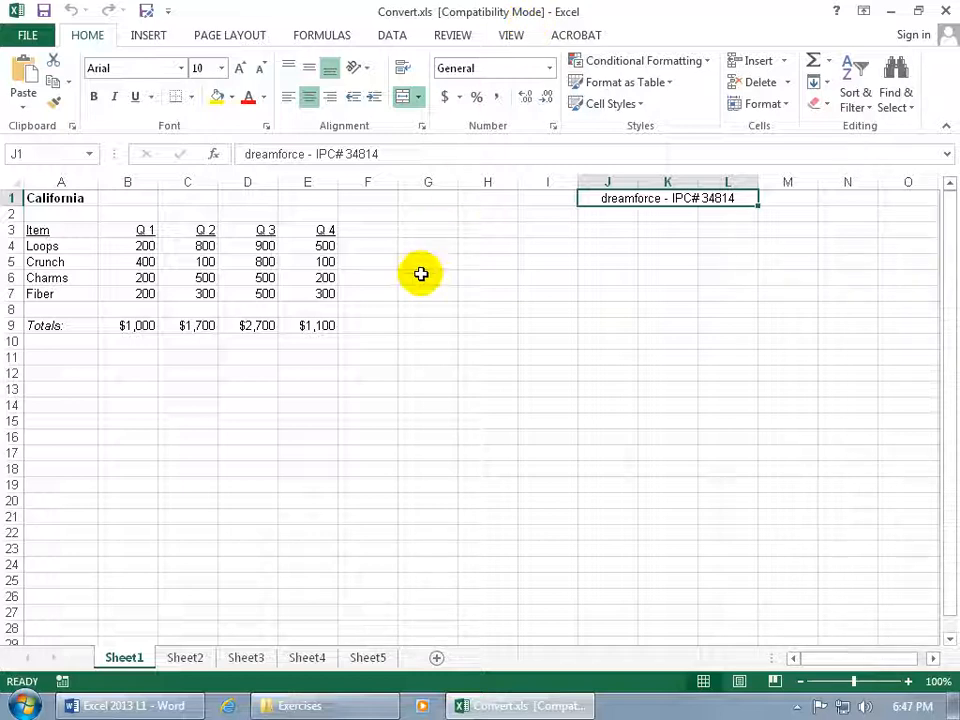
pyautogui.moveTo(398, 272)
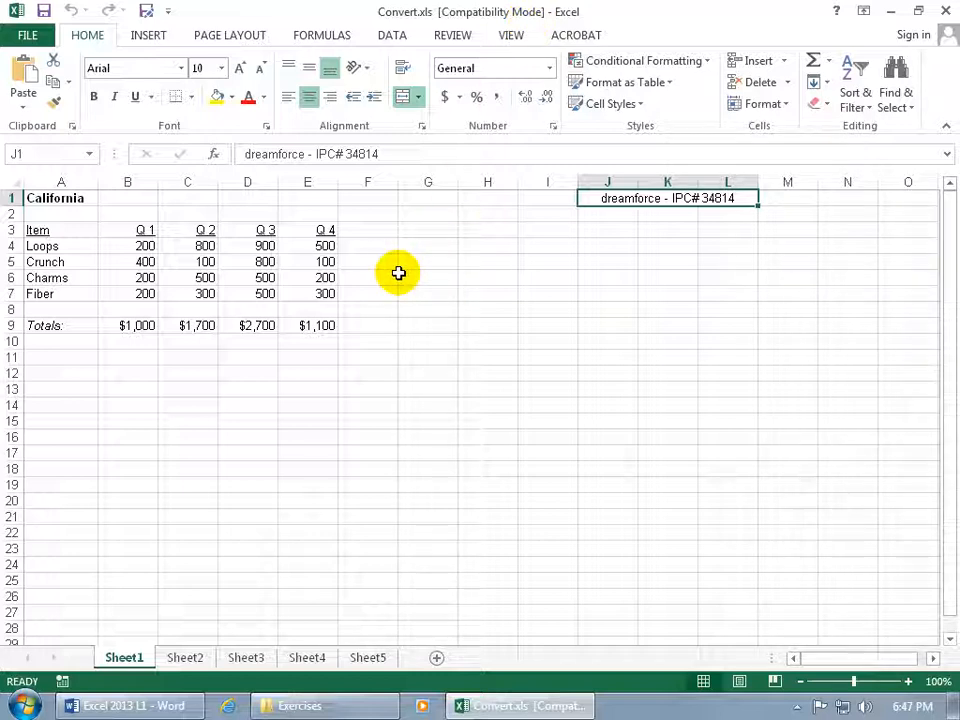
pyautogui.moveTo(284, 278)
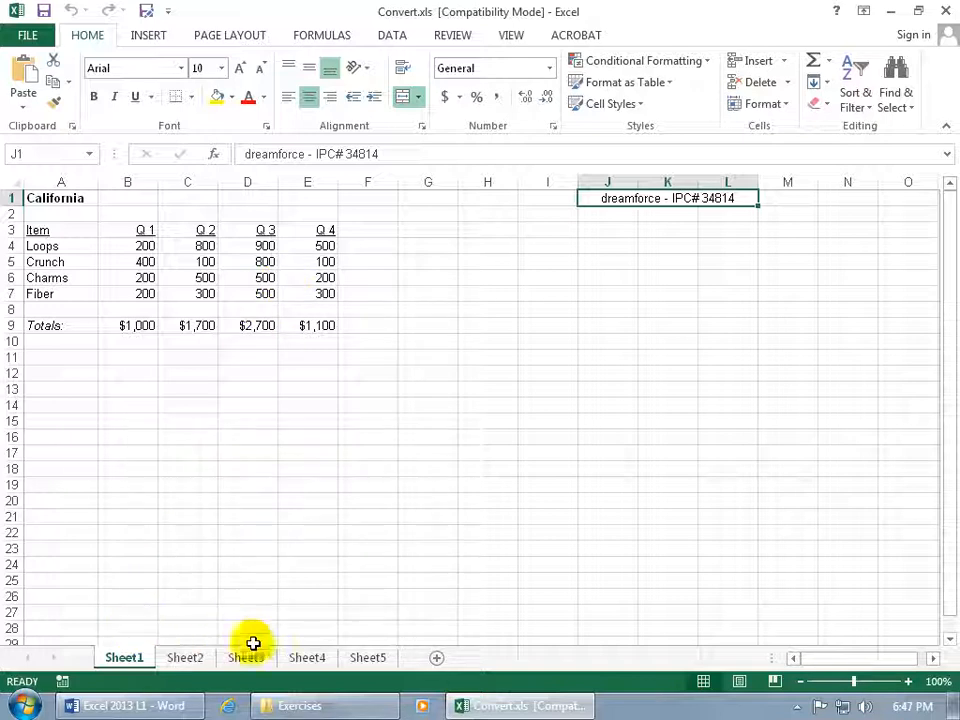
pyautogui.click(184, 656)
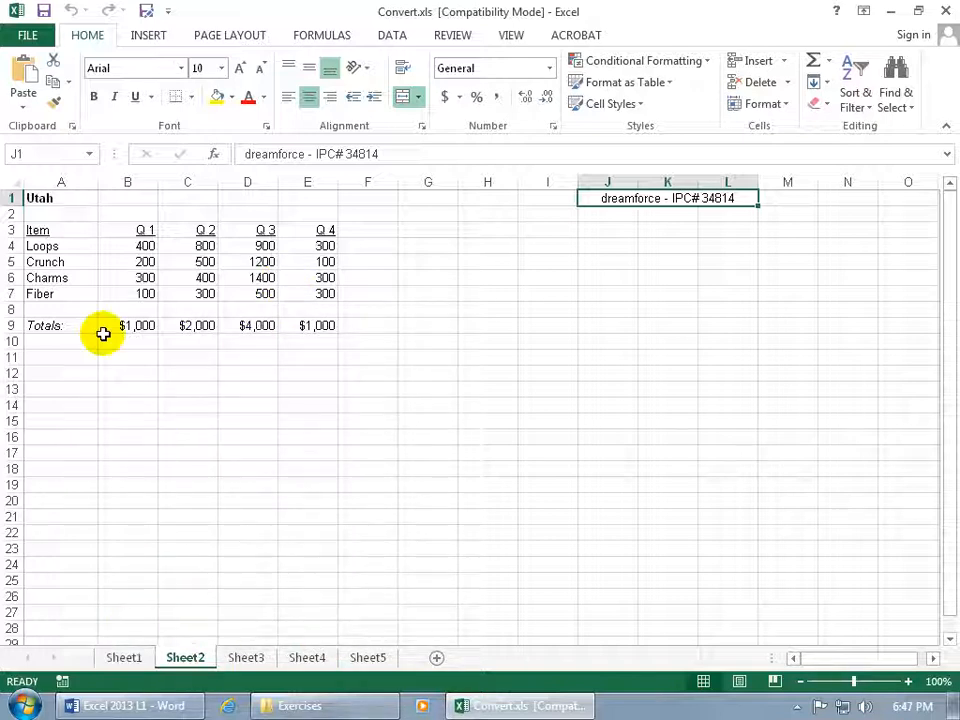
pyautogui.click(246, 656)
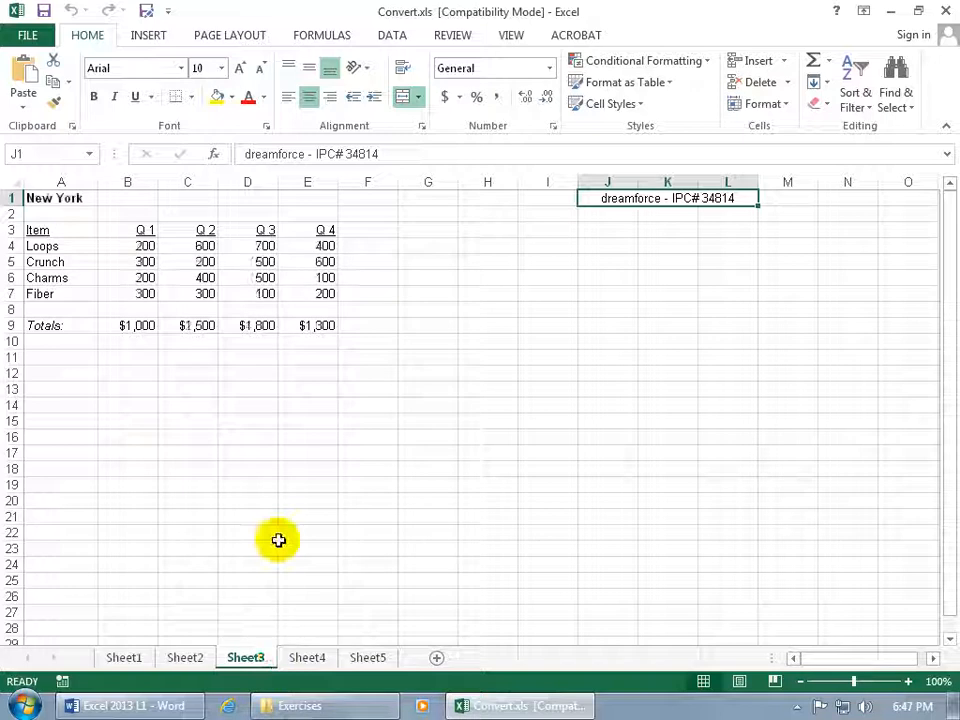
pyautogui.moveTo(108, 268)
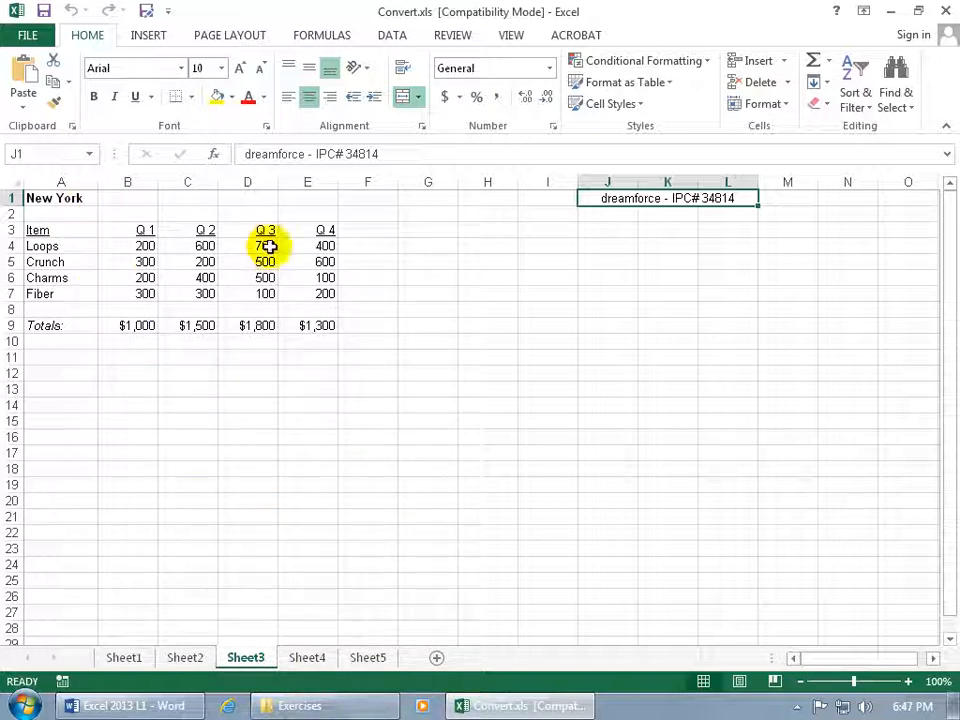
pyautogui.click(124, 656)
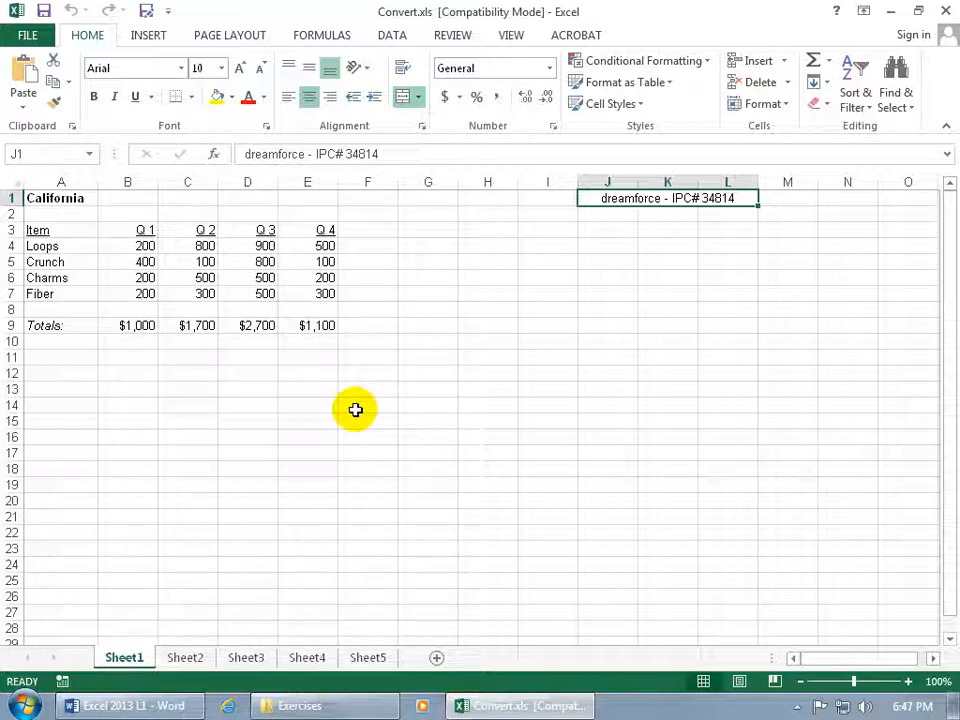
pyautogui.moveTo(436, 28)
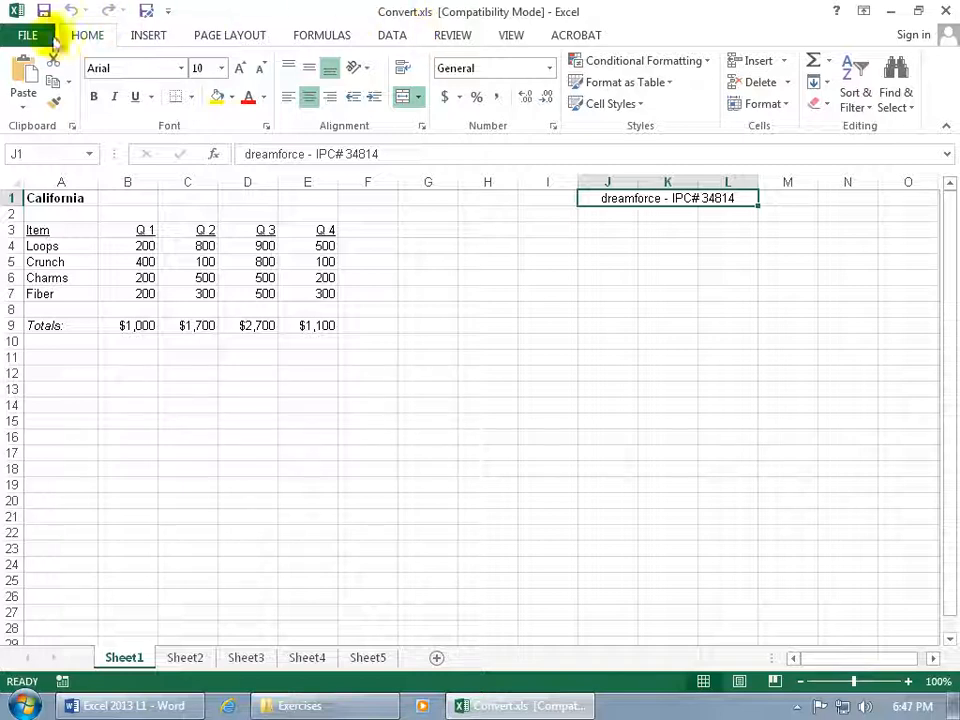
# Show the Backstage Info page with the Compatibility Mode Convert option
pyautogui.click(28, 36)
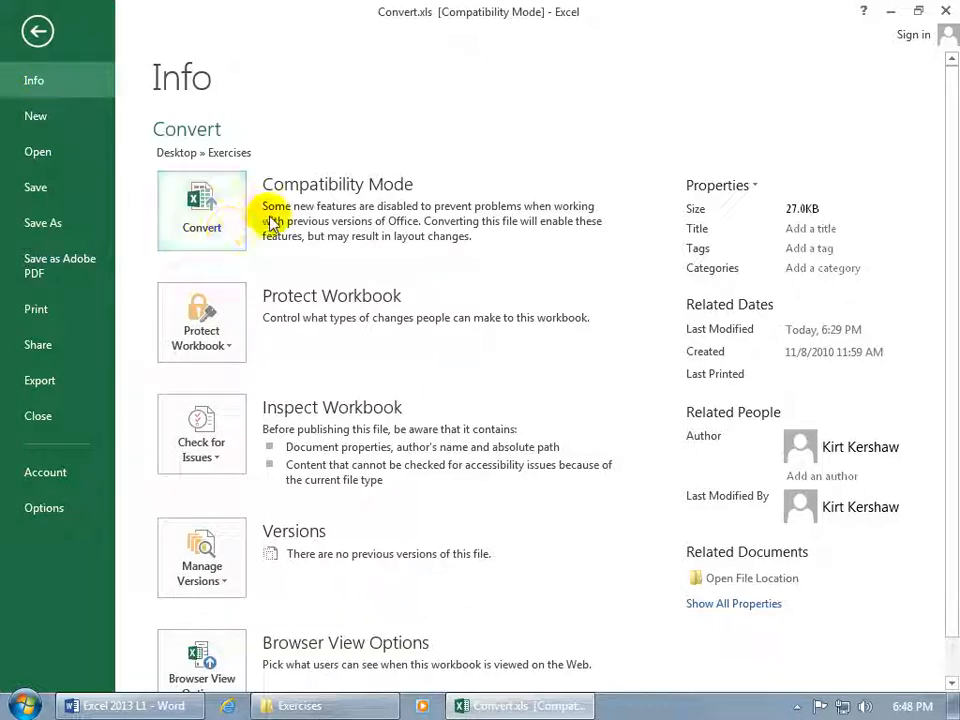
pyautogui.moveTo(440, 222)
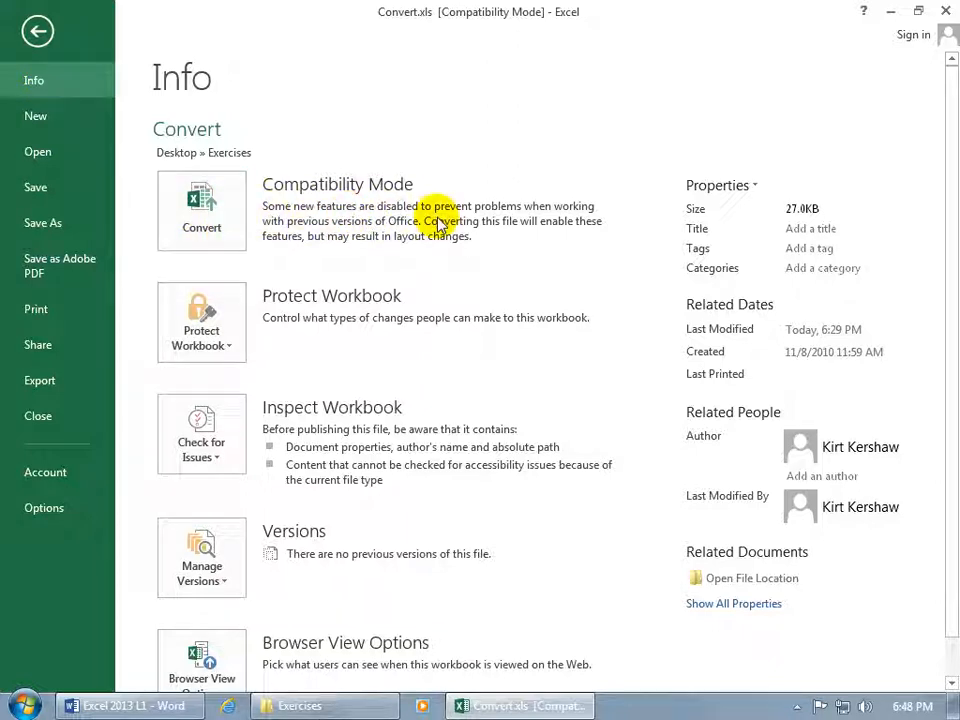
pyautogui.moveTo(376, 236)
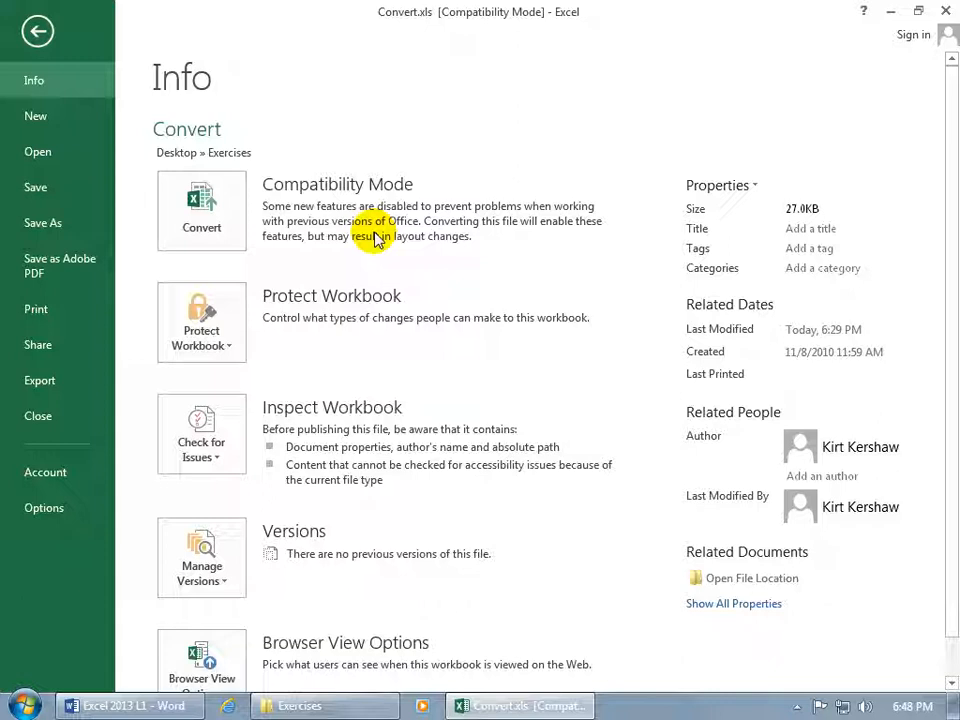
pyautogui.moveTo(224, 220)
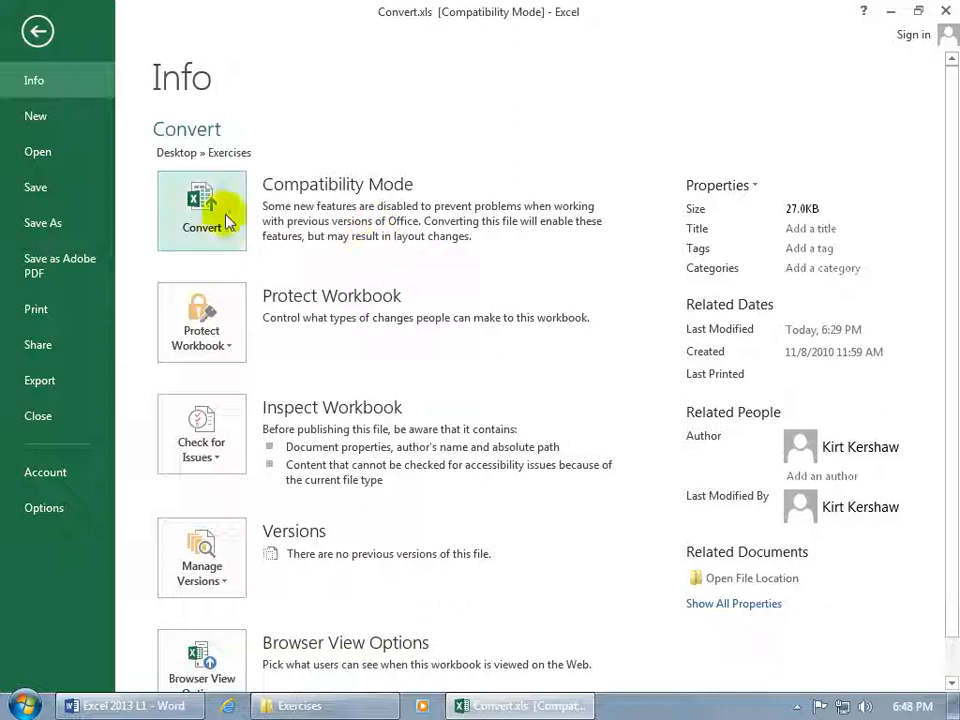
# Convert the workbook to Convert.xlsx, confirm, and reopen it without Compatibility Mode
pyautogui.click(200, 210)
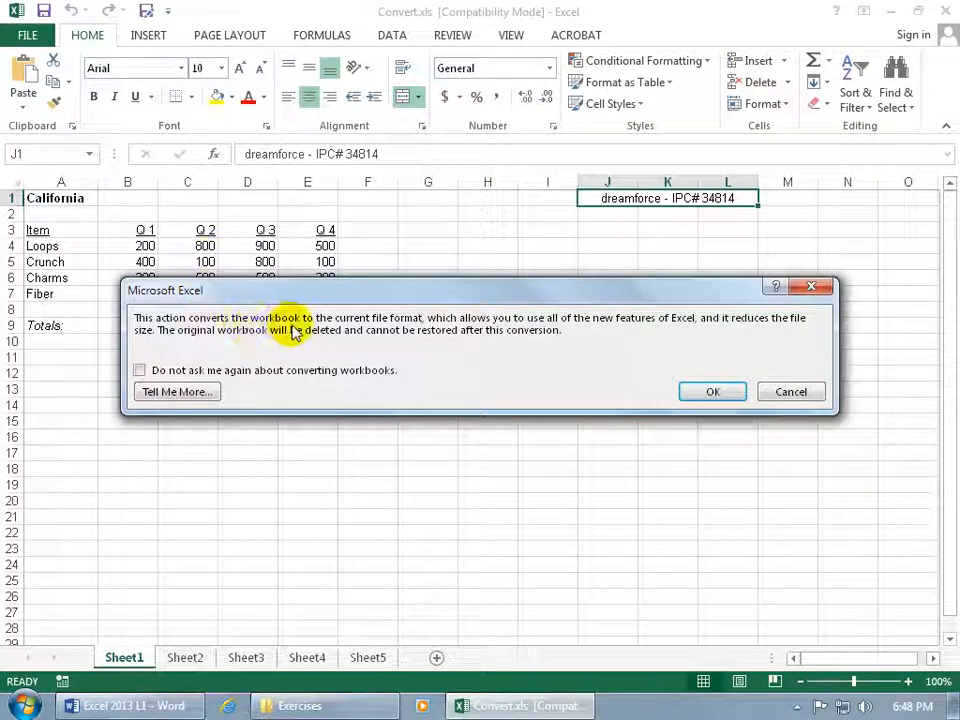
pyautogui.moveTo(416, 330)
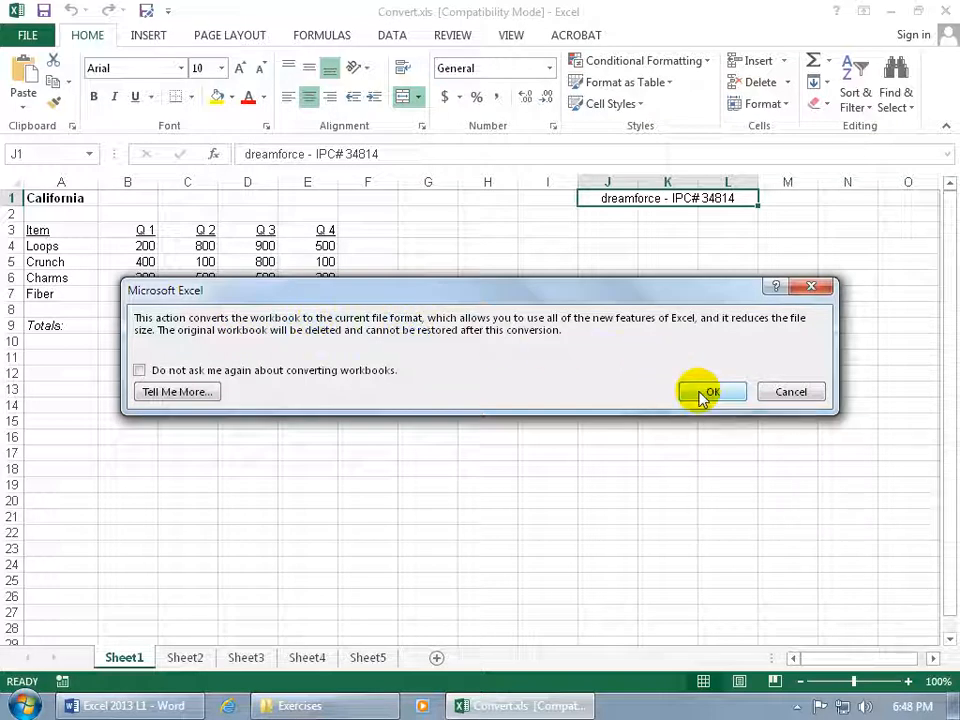
pyautogui.moveTo(340, 350)
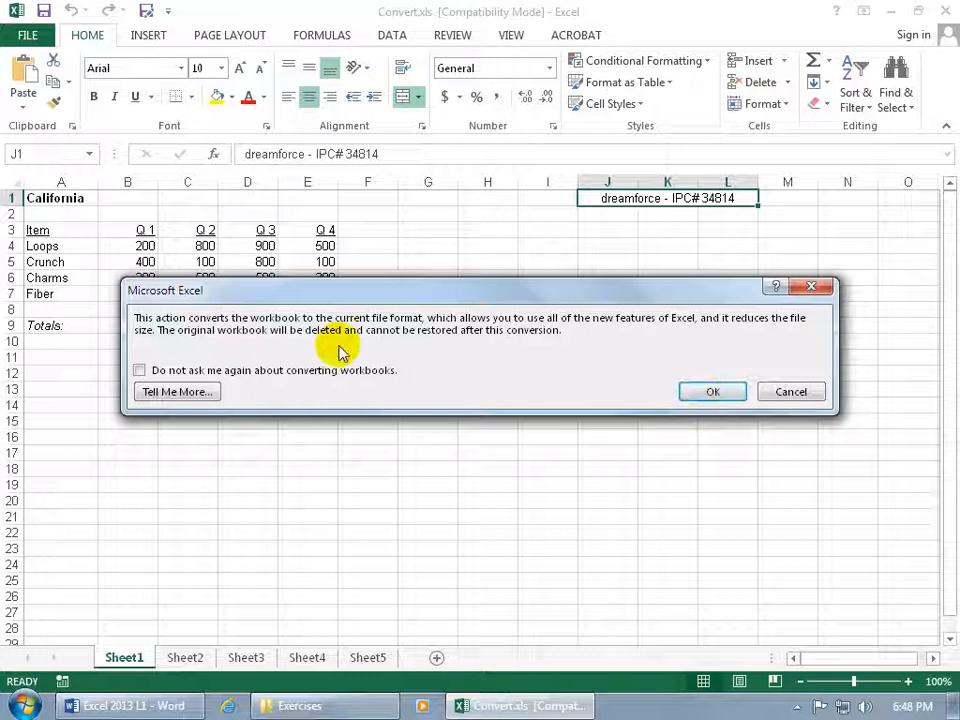
pyautogui.moveTo(472, 352)
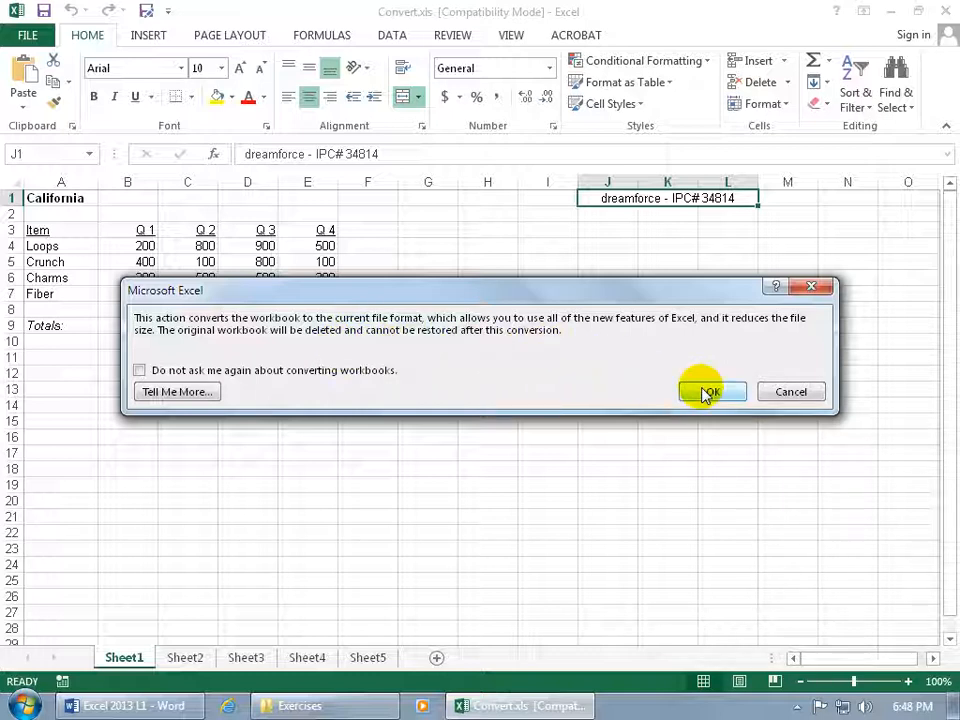
pyautogui.click(710, 390)
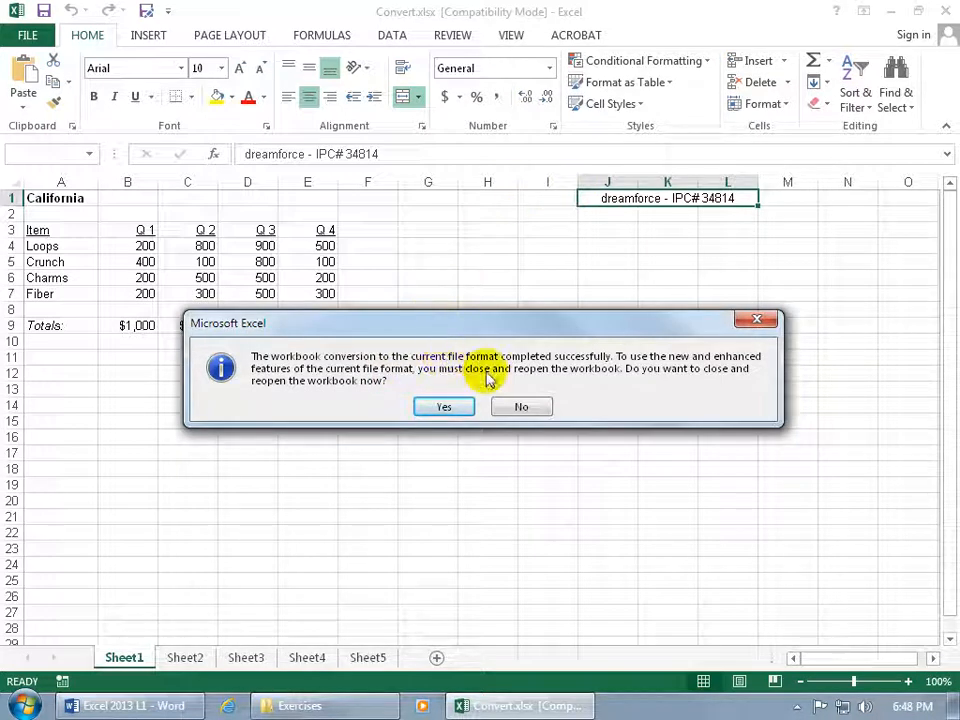
pyautogui.moveTo(420, 378)
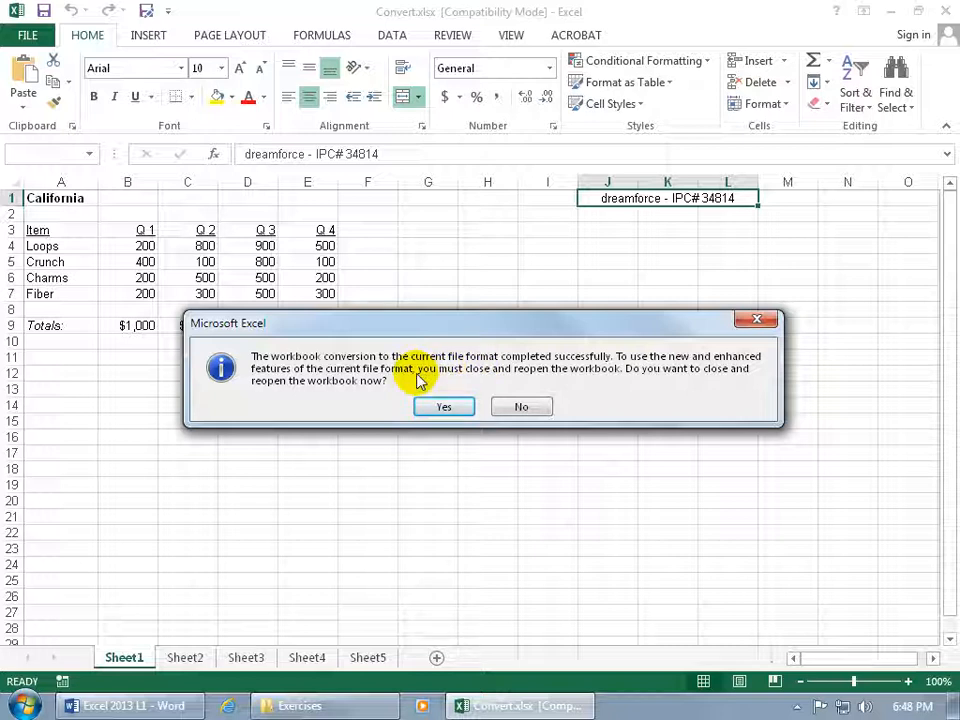
pyautogui.click(444, 406)
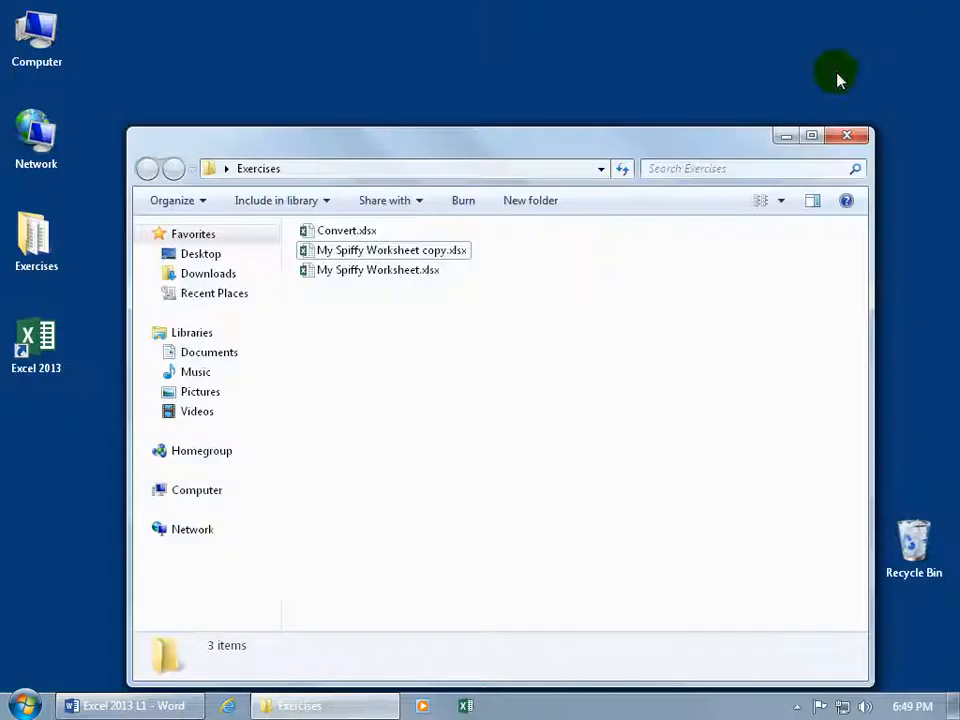
pyautogui.moveTo(420, 302)
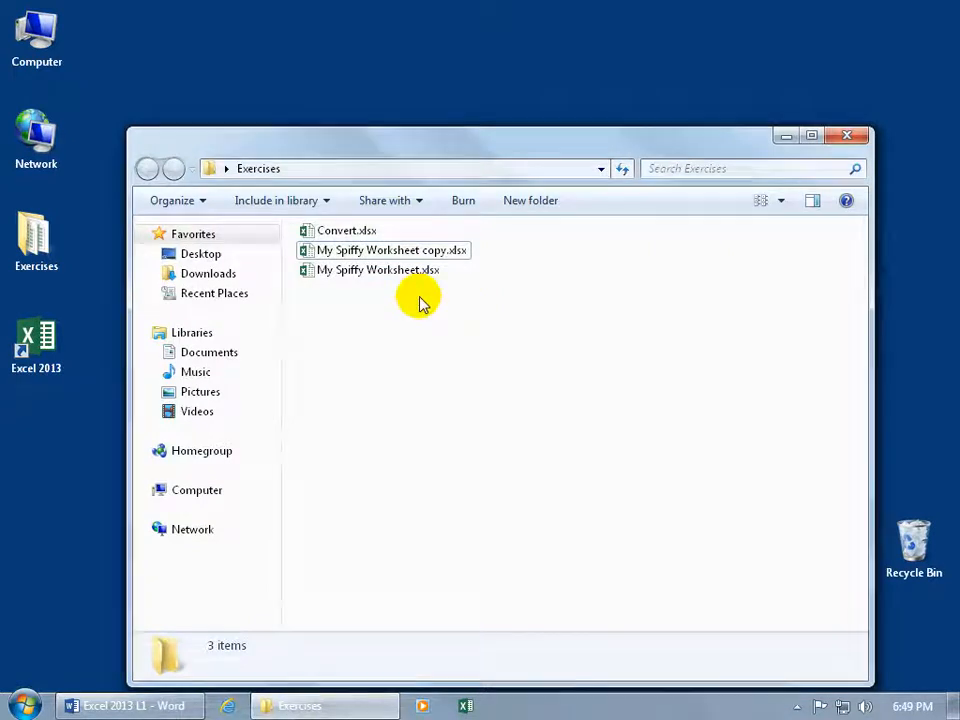
# Select Convert.xlsx in the Exercises folder to show its new workbook icon
pyautogui.click(348, 230)
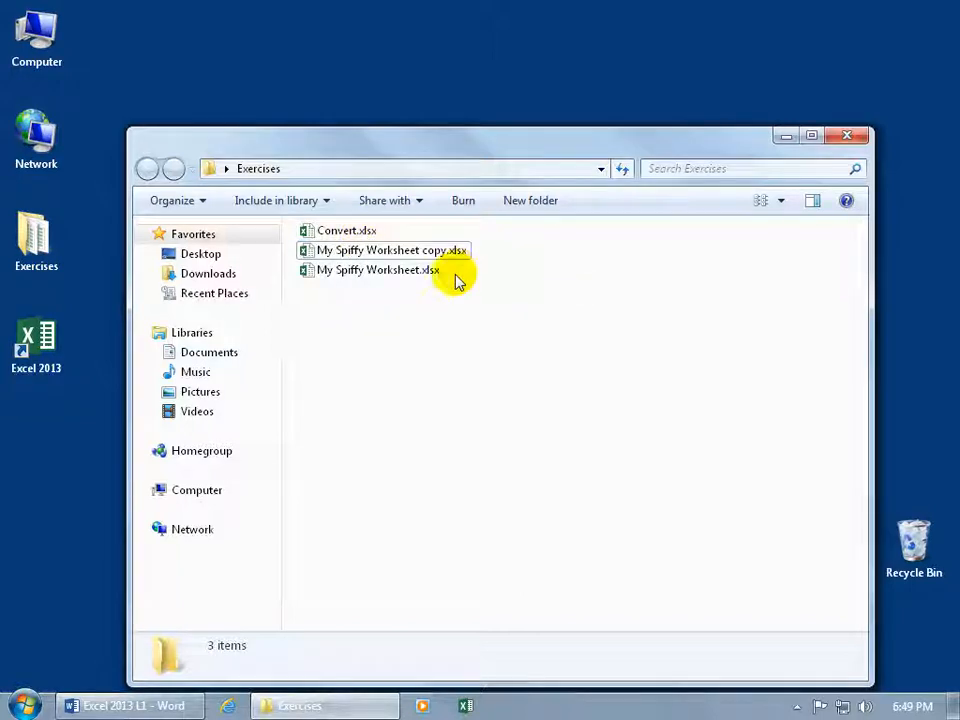
pyautogui.moveTo(440, 280)
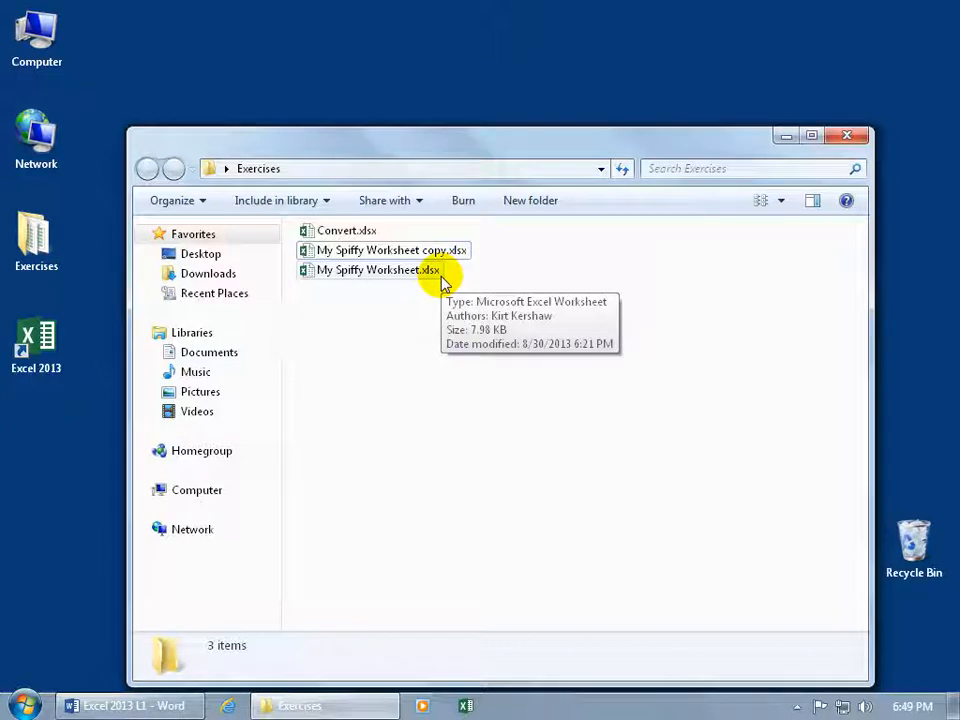